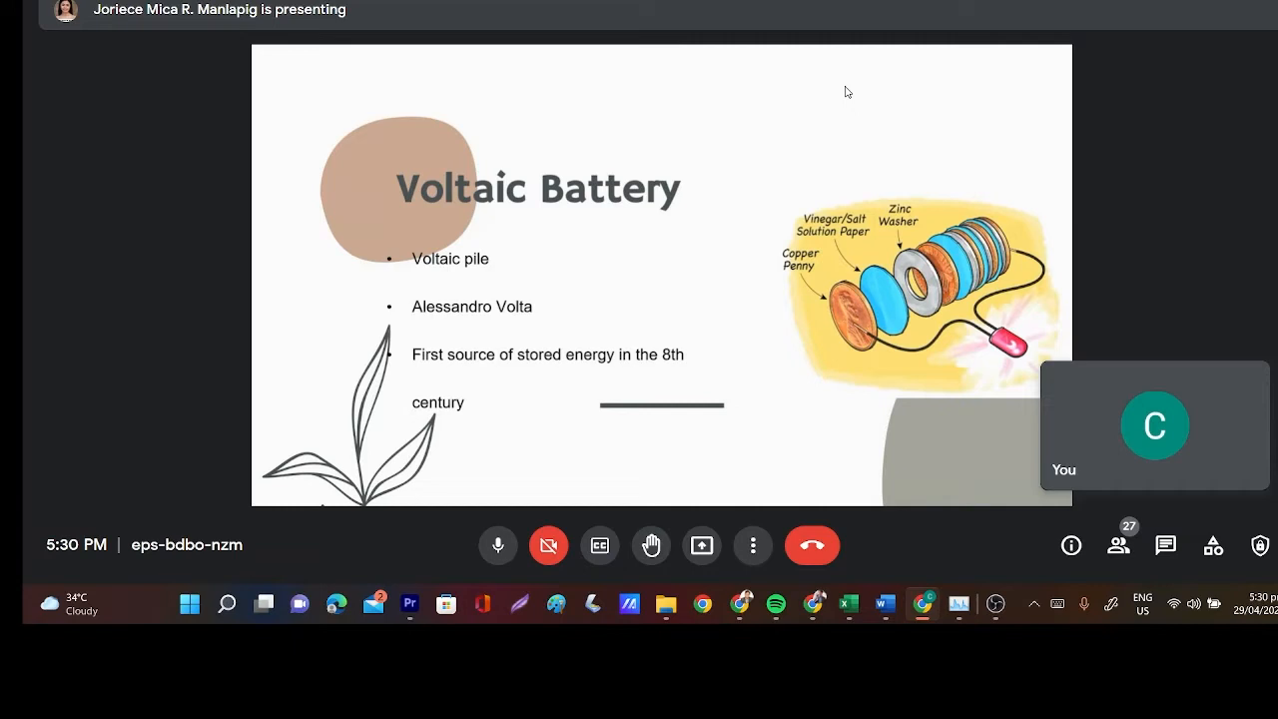
{"action": "mouse_move", "coordinate": [826, 451]}
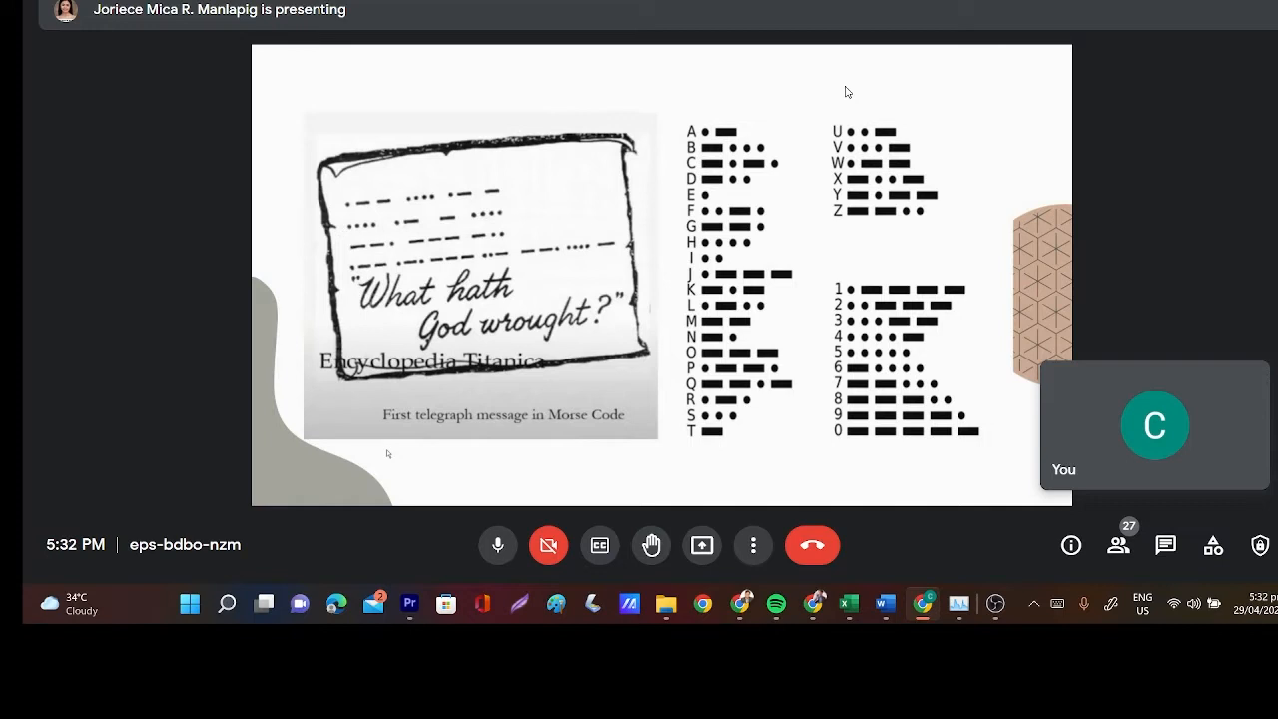
{"action": "mouse_move", "coordinate": [422, 458]}
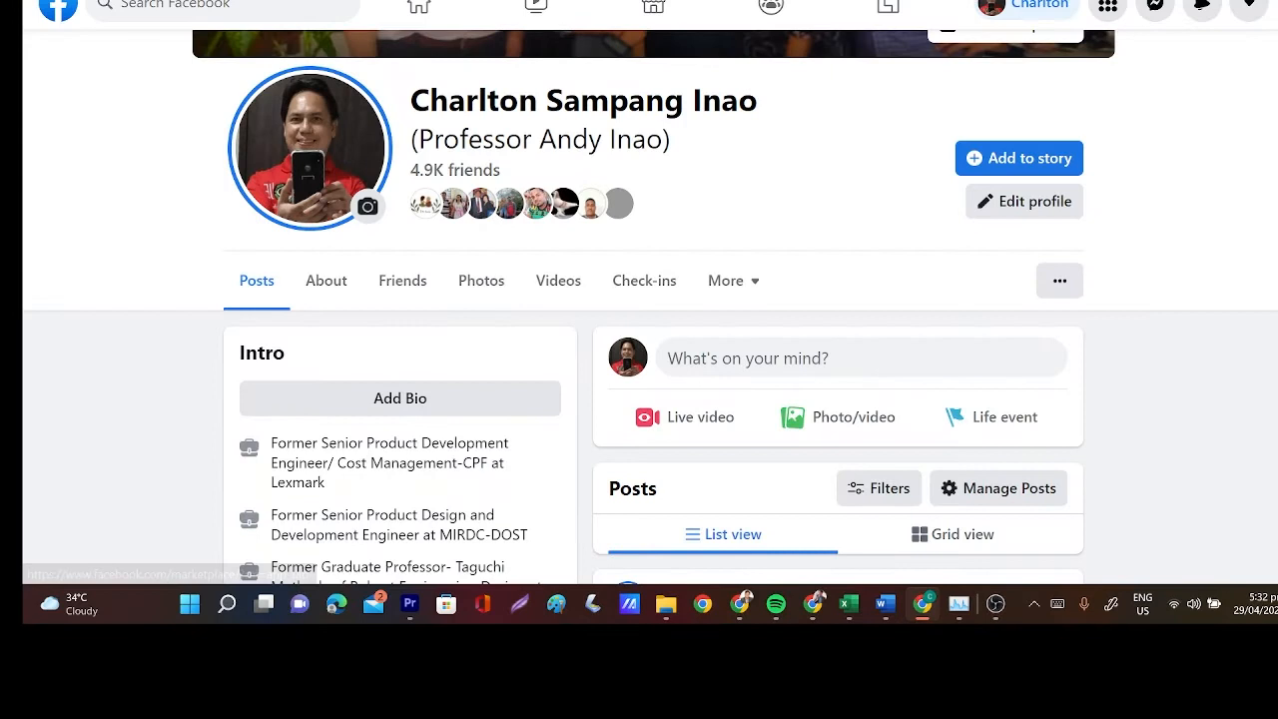
Search Facebook for 'ocm' to find the OCNHS 1987 group.
{"action": "type", "text": "ocm"}
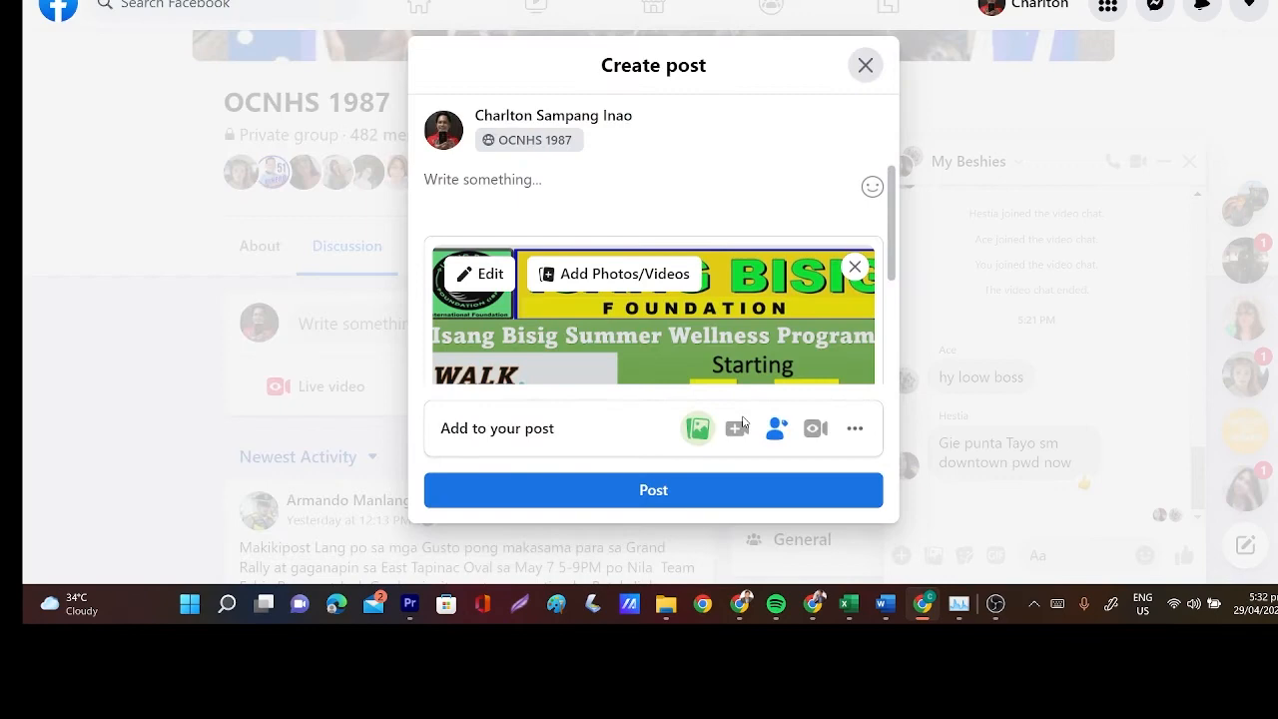
Discard the unfinished OCNHS 1987 post and search for the 'alumni' group.
{"action": "left_click", "coordinate": [865, 65]}
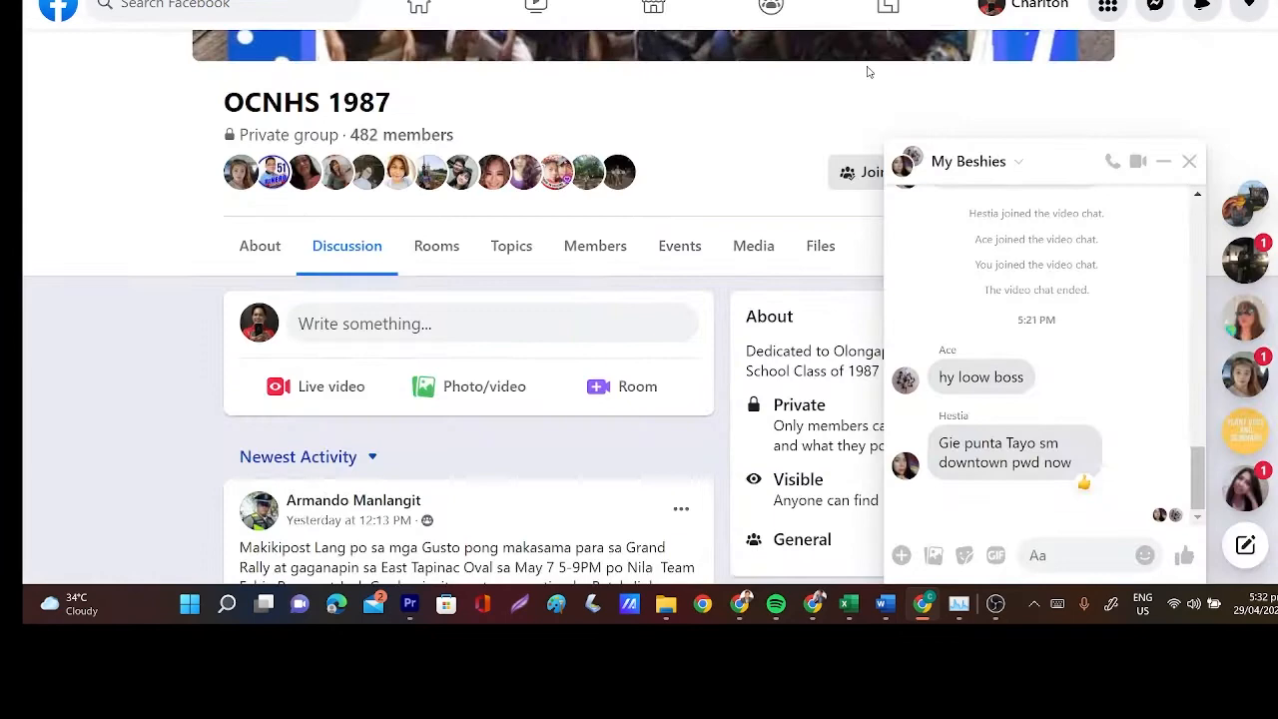
{"action": "type", "text": "alumni"}
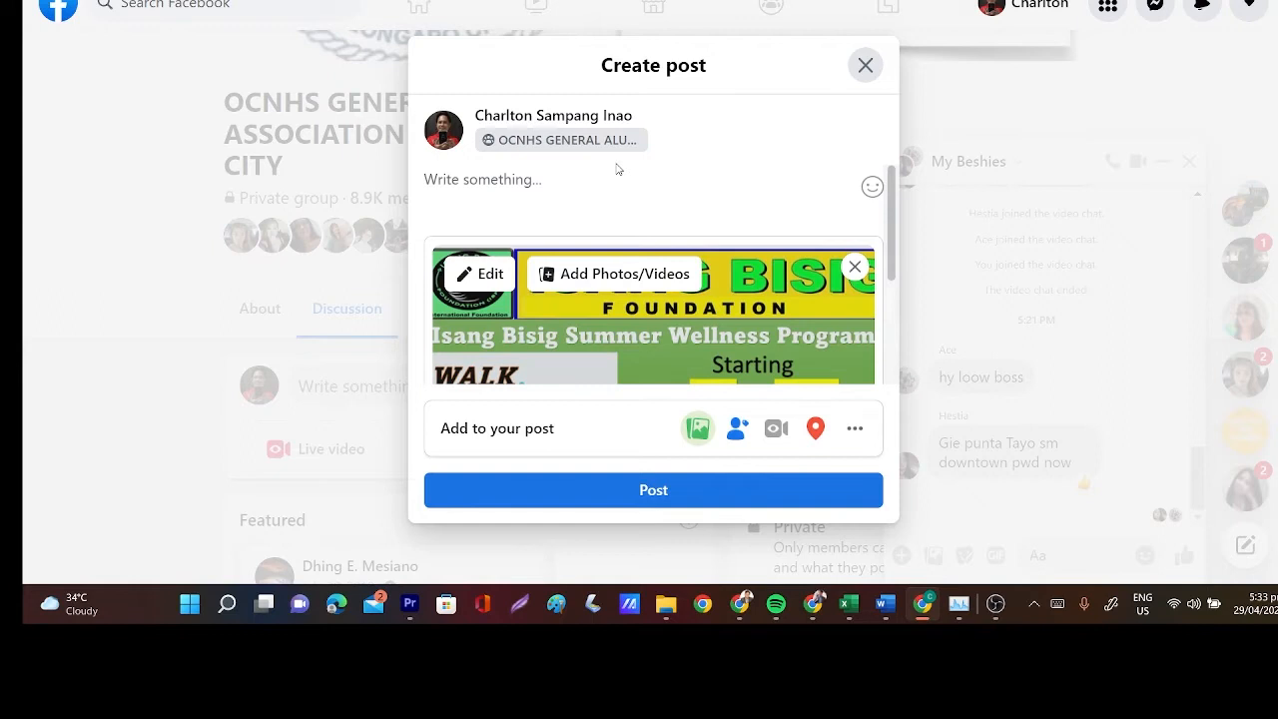
Write the caption 'Makikipost po about sa Summer Program ng Isang Bisig Foundation / Thanls'.
{"action": "type", "text": "Makikipost"}
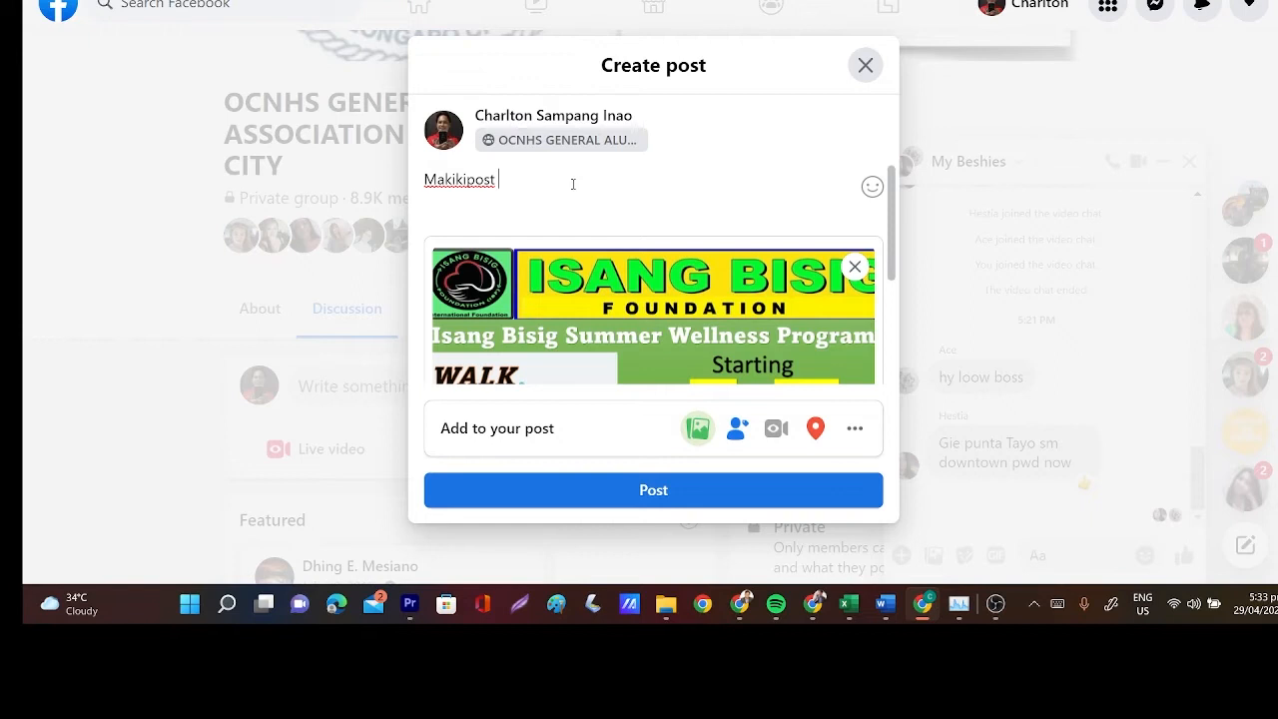
{"action": "type", "text": "po about sa Summer Wellness P"}
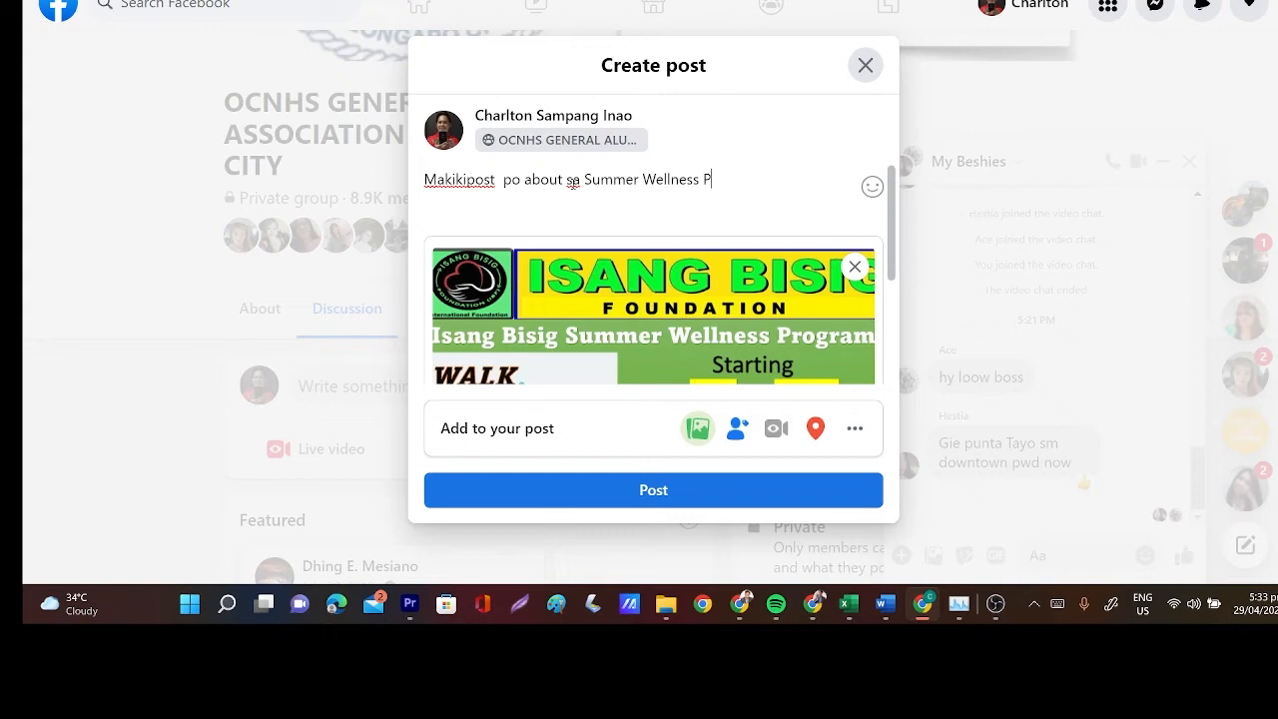
{"action": "type", "text": "rogram ng  Isang"}
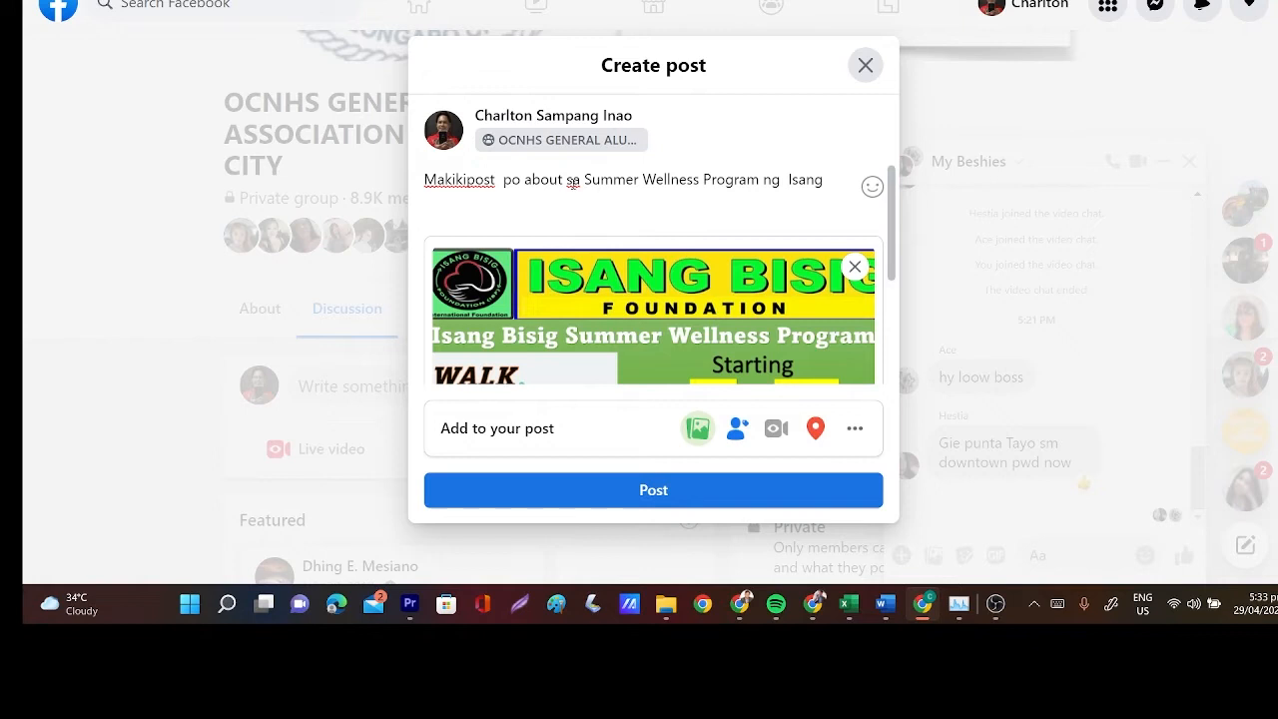
{"action": "type", "text": "Bisig"}
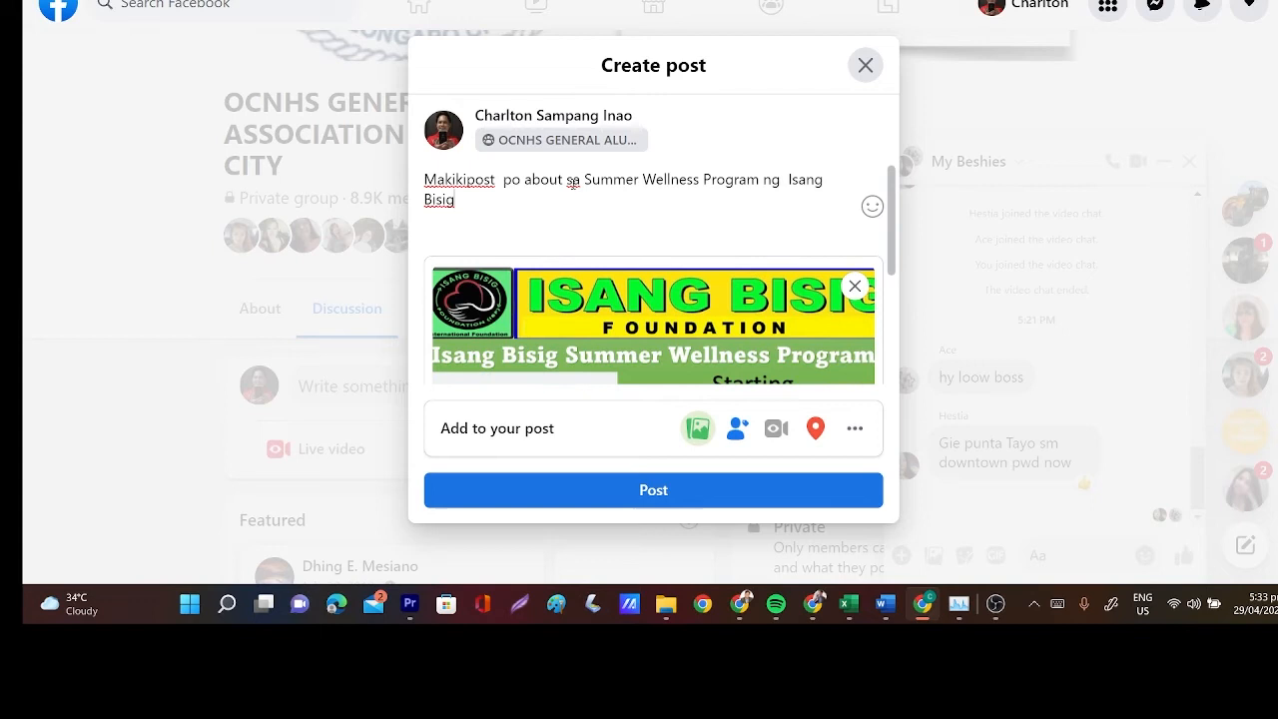
{"action": "type", "text": "Foundation"}
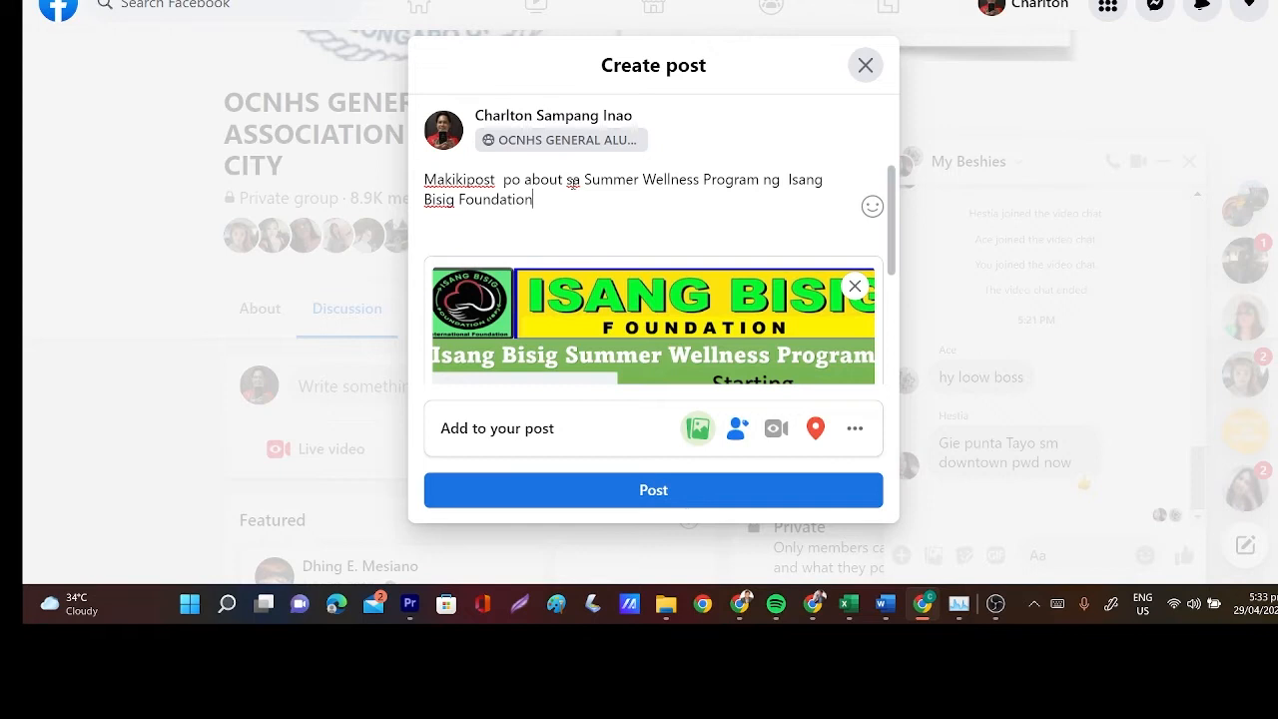
{"action": "type", "text": "/ Thanls"}
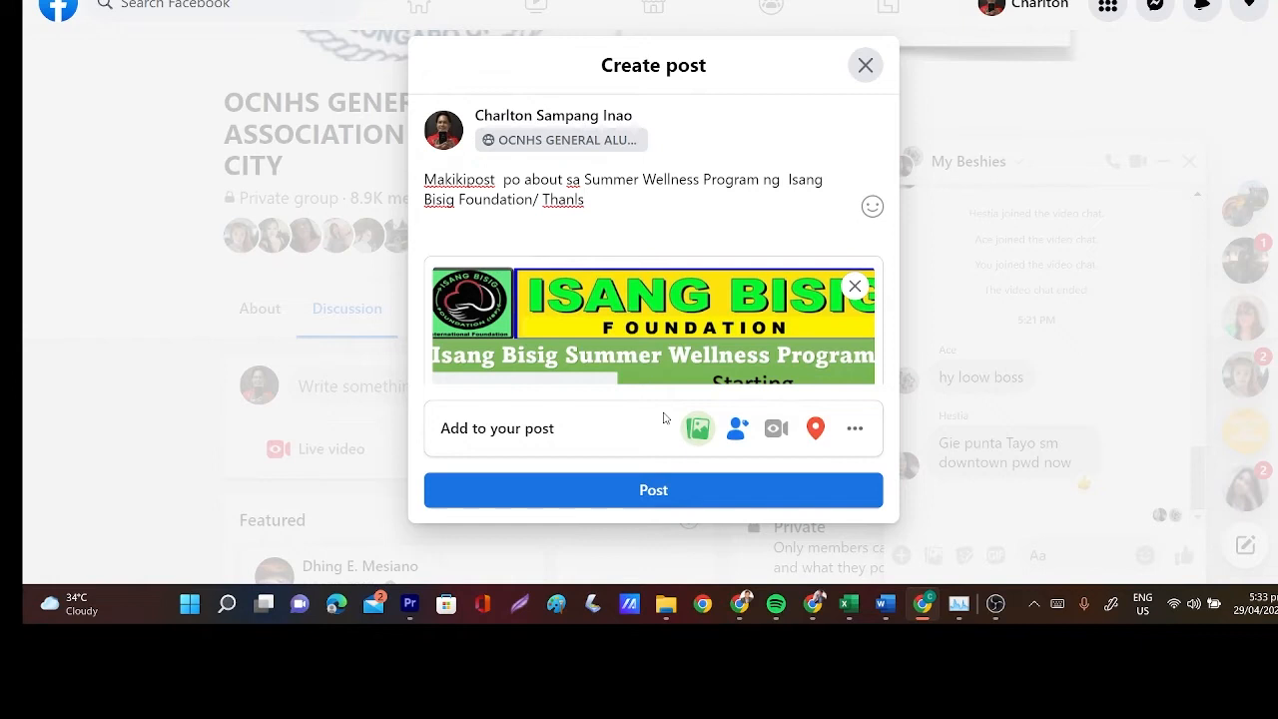
{"action": "left_click", "coordinate": [653, 490]}
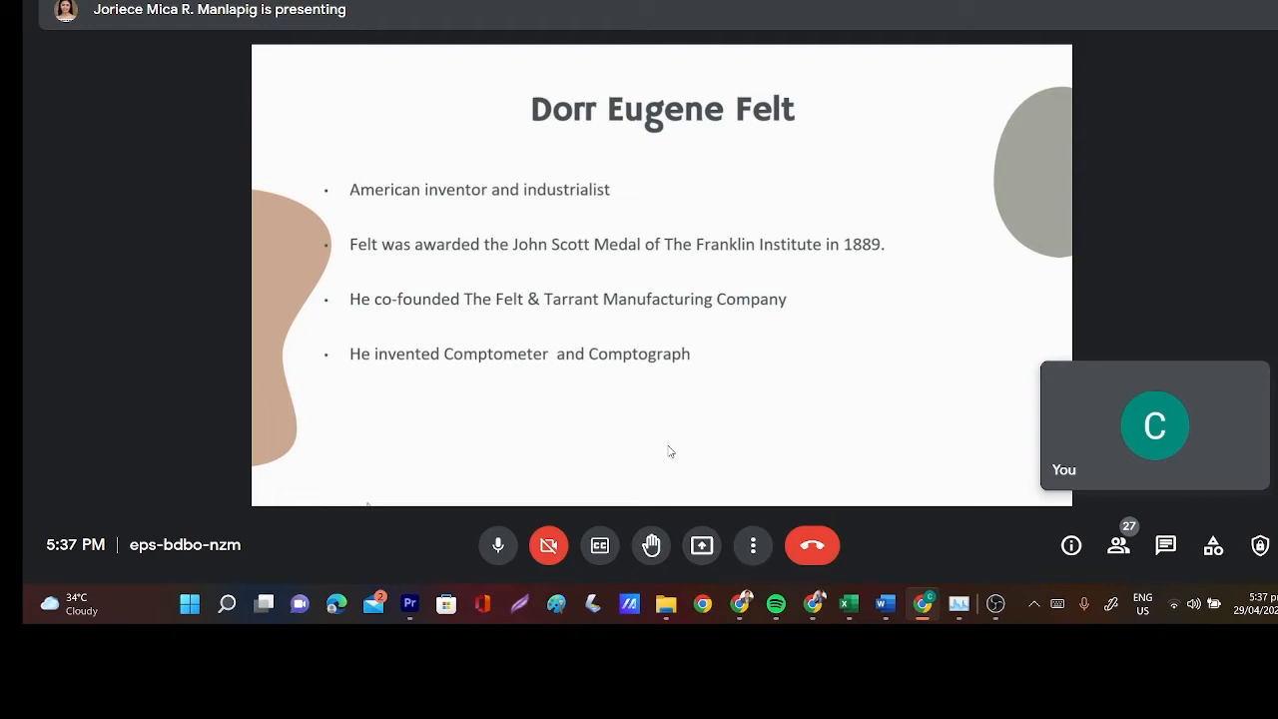
{"action": "mouse_move", "coordinate": [399, 492]}
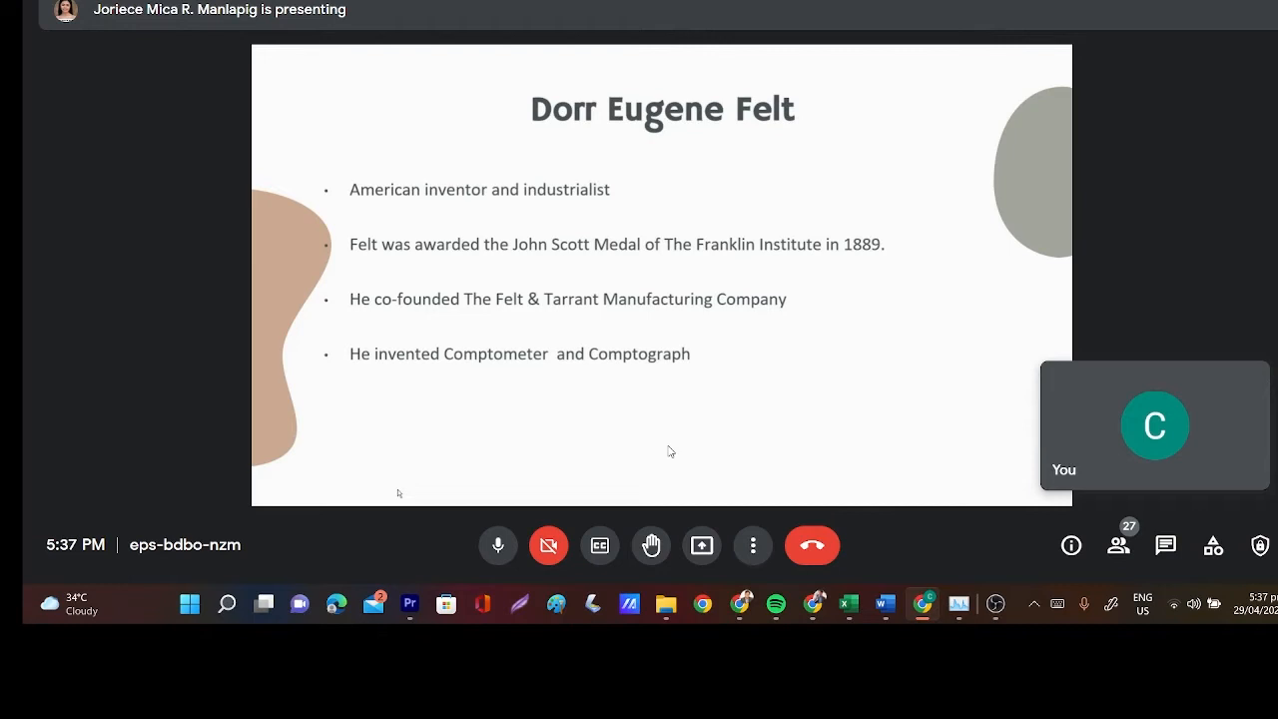
{"action": "key", "text": "right"}
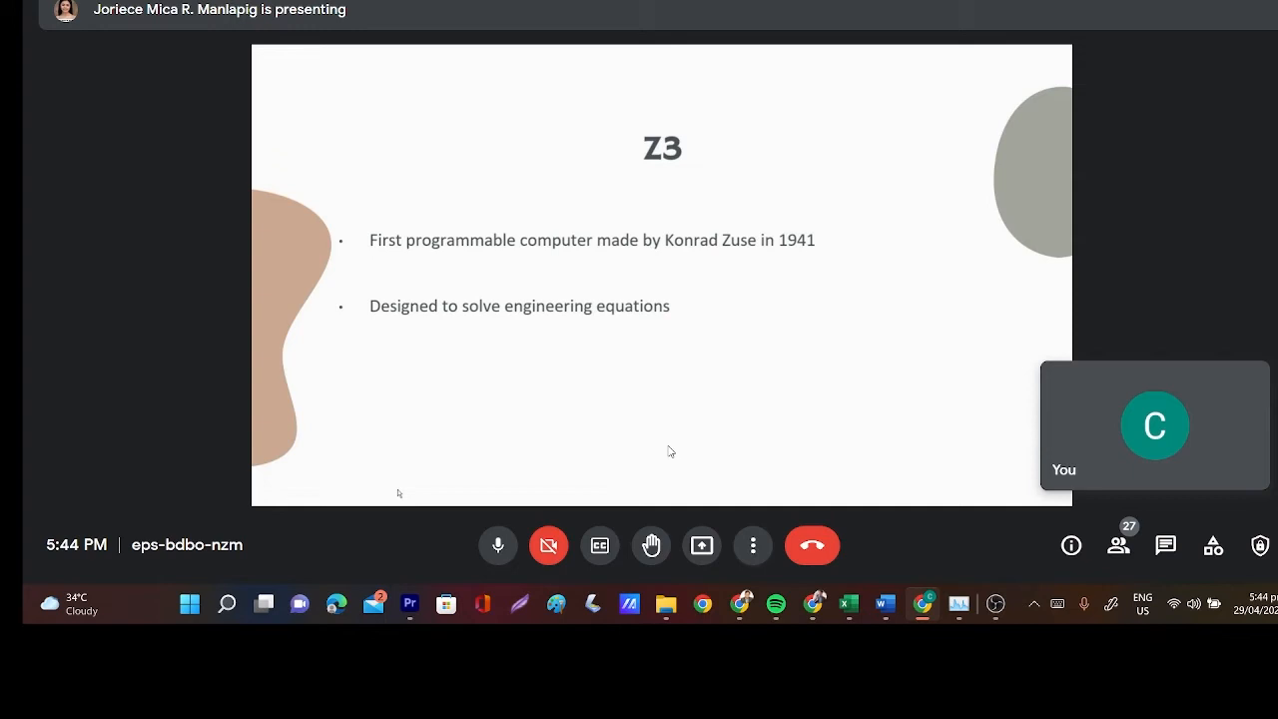
{"action": "key", "text": "Right"}
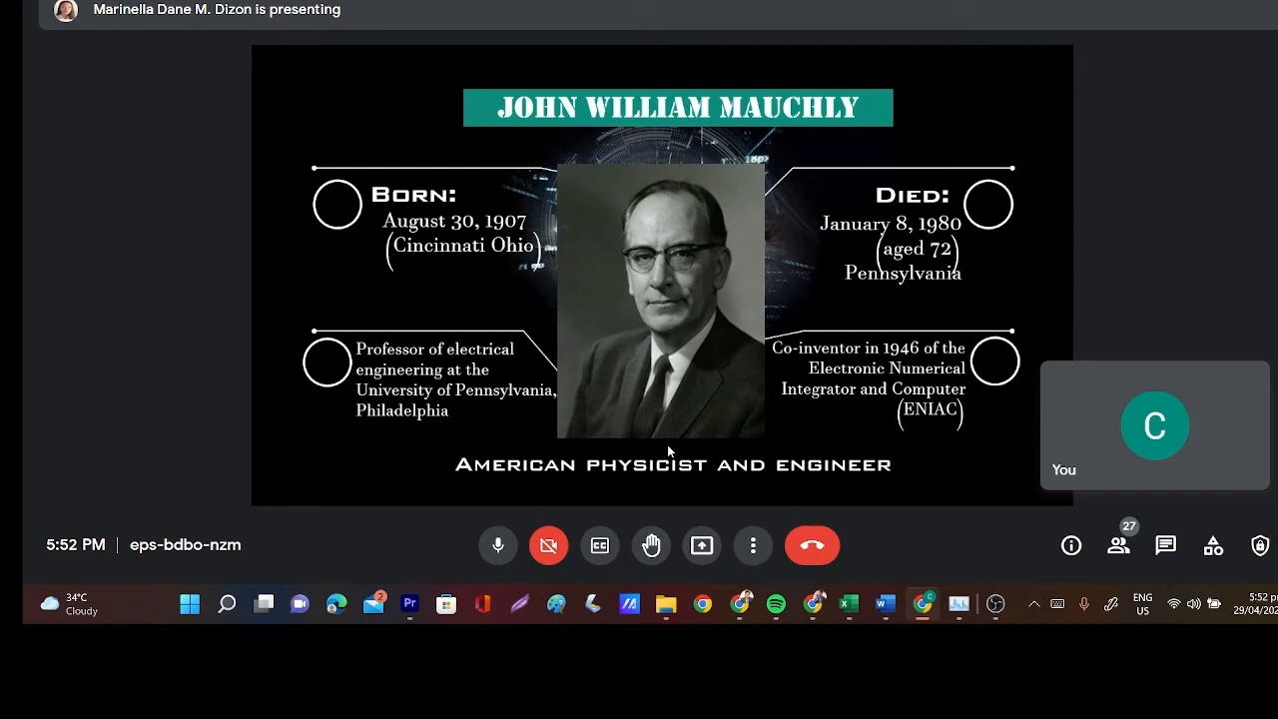
{"action": "mouse_move", "coordinate": [906, 501]}
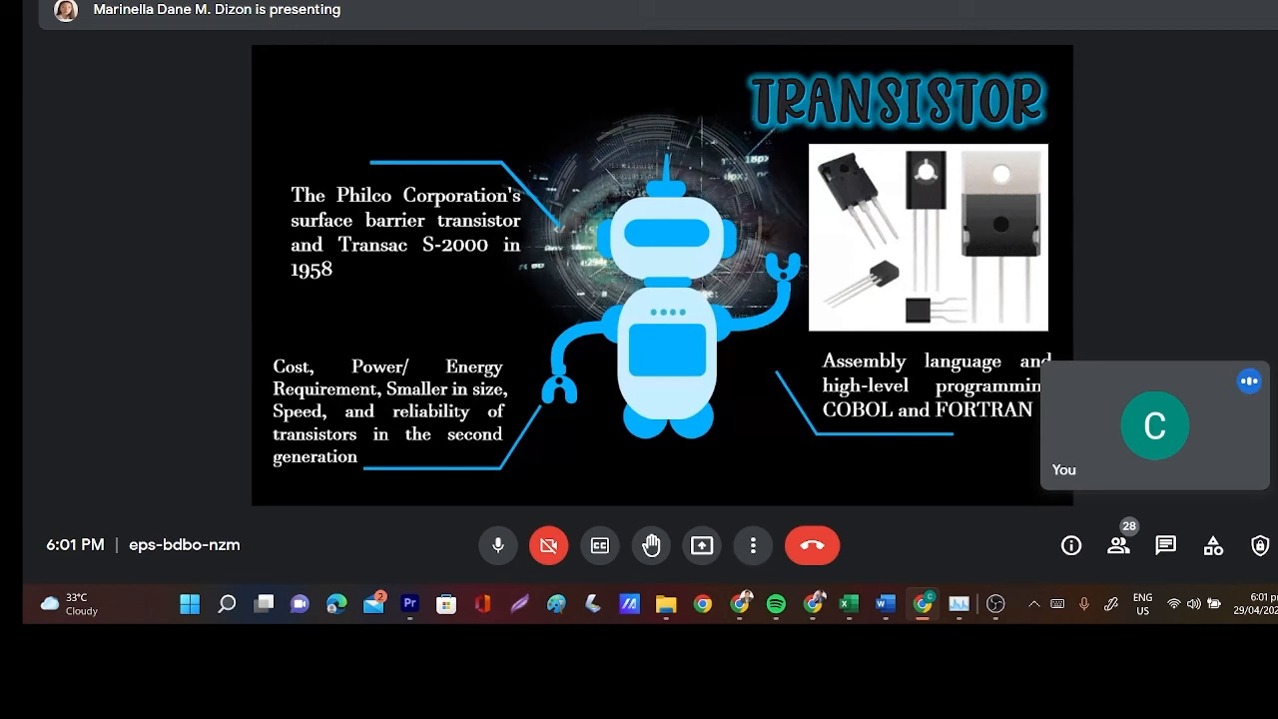
{"action": "mouse_move", "coordinate": [731, 354]}
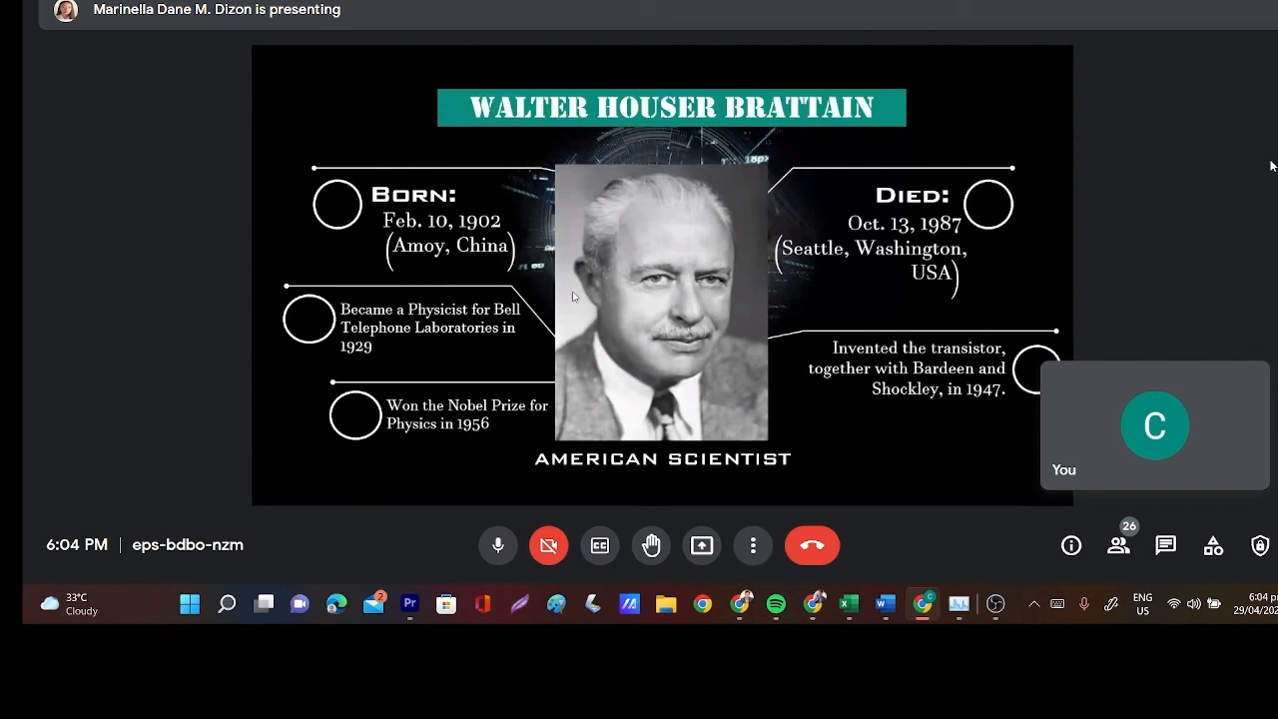
{"action": "mouse_move", "coordinate": [461, 203]}
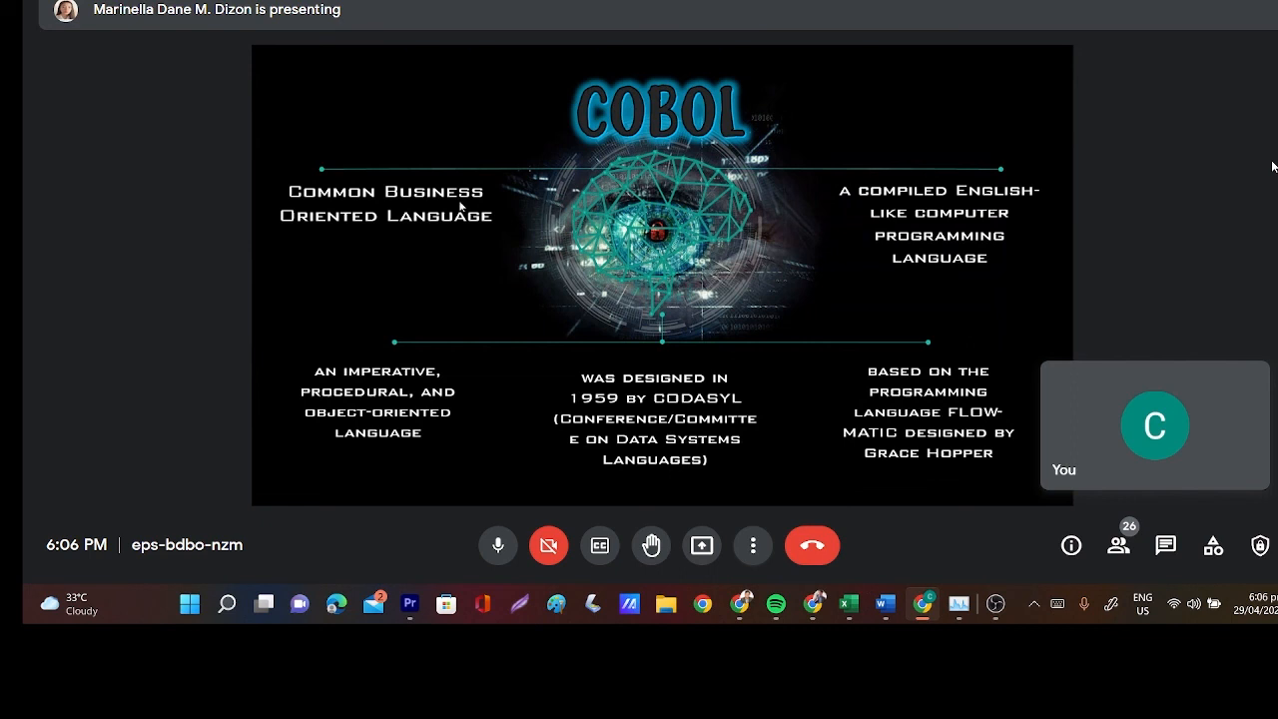
{"action": "mouse_move", "coordinate": [405, 199]}
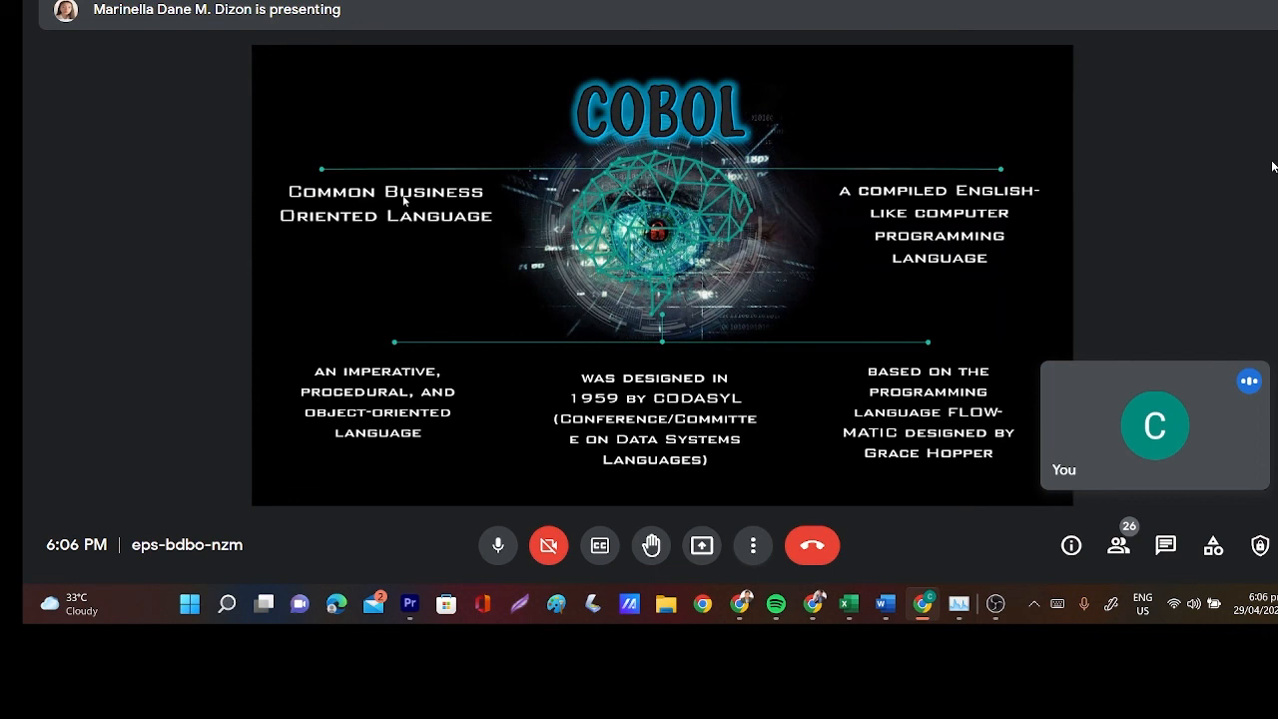
{"action": "mouse_move", "coordinate": [436, 146]}
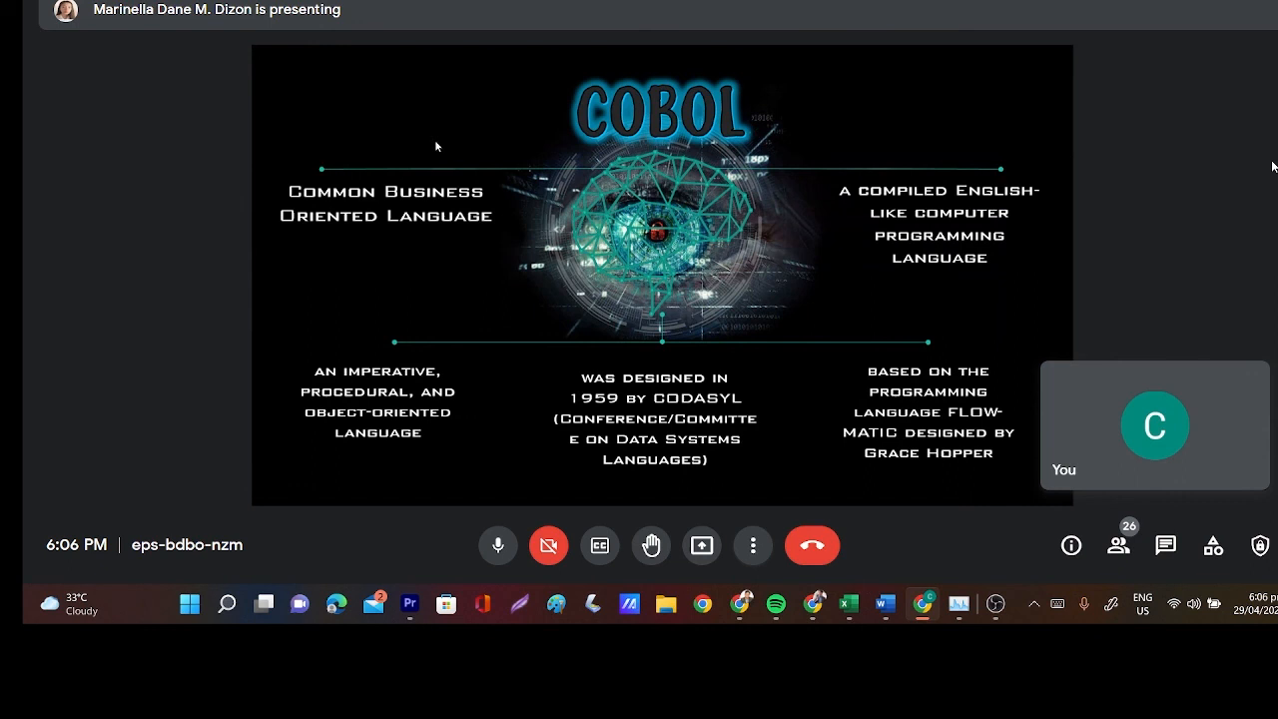
{"action": "mouse_move", "coordinate": [506, 141]}
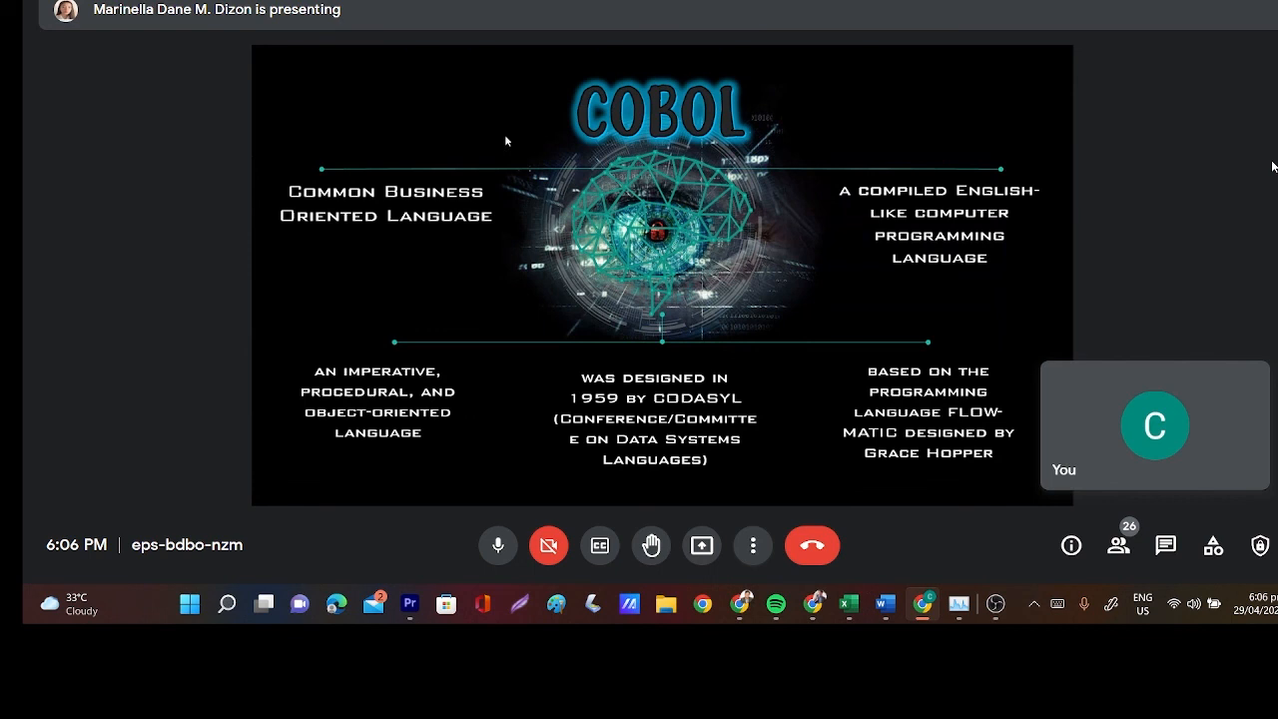